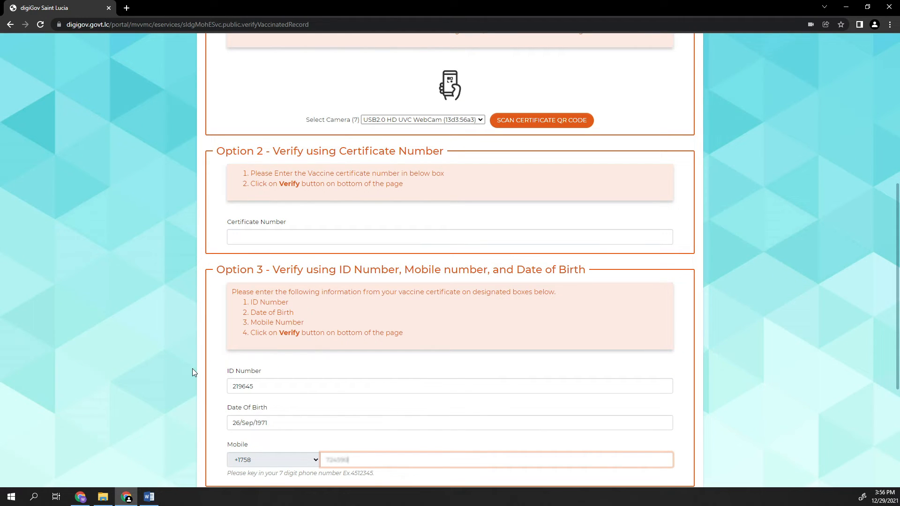
- Submit the ID number, date of birth and mobile for verification and confirm the submission
{"action": "left_click", "coordinate": [471, 305]}
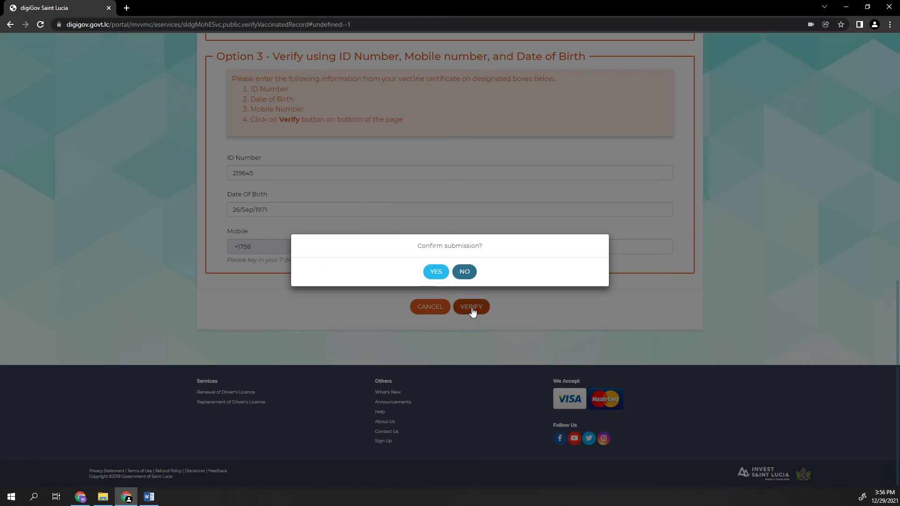
{"action": "left_click", "coordinate": [435, 272]}
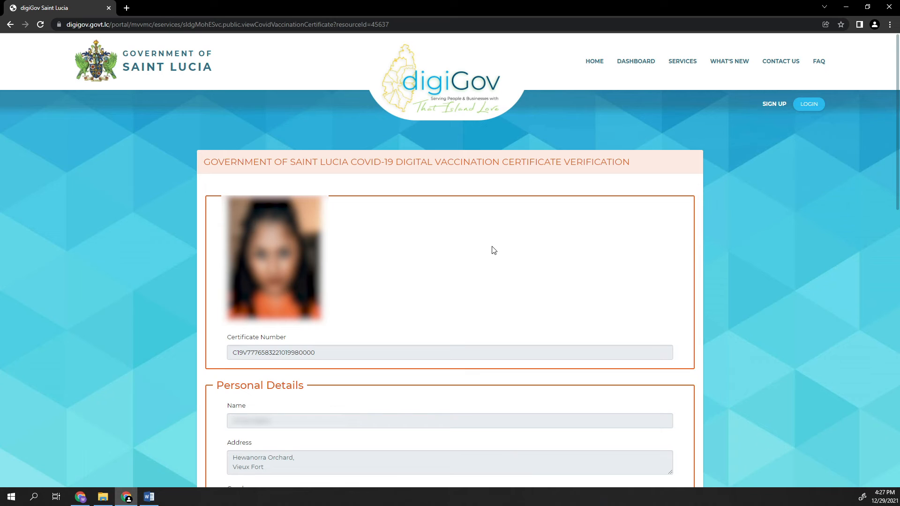
- Review the certificate details through both vaccine doses, then close the summary to the home page
{"action": "scroll", "scroll_direction": "down", "scroll_amount": 3}
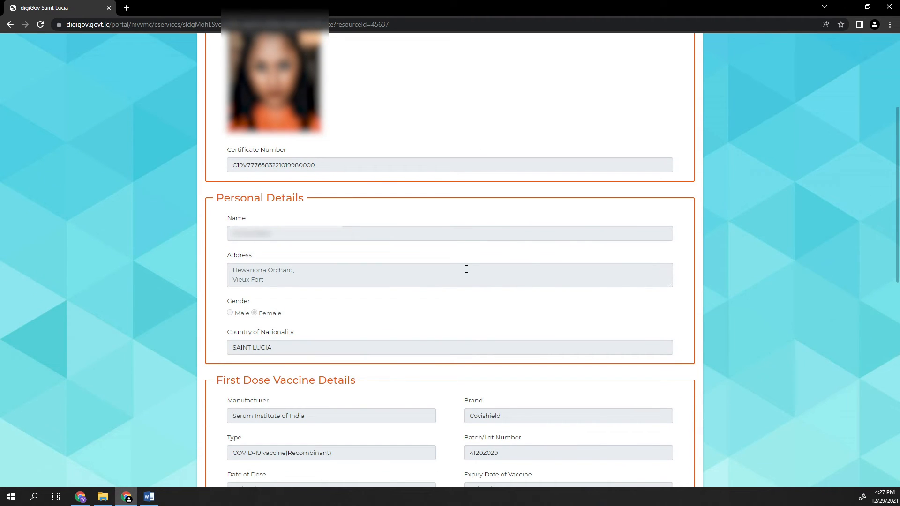
{"action": "scroll", "scroll_direction": "down", "scroll_amount": 3}
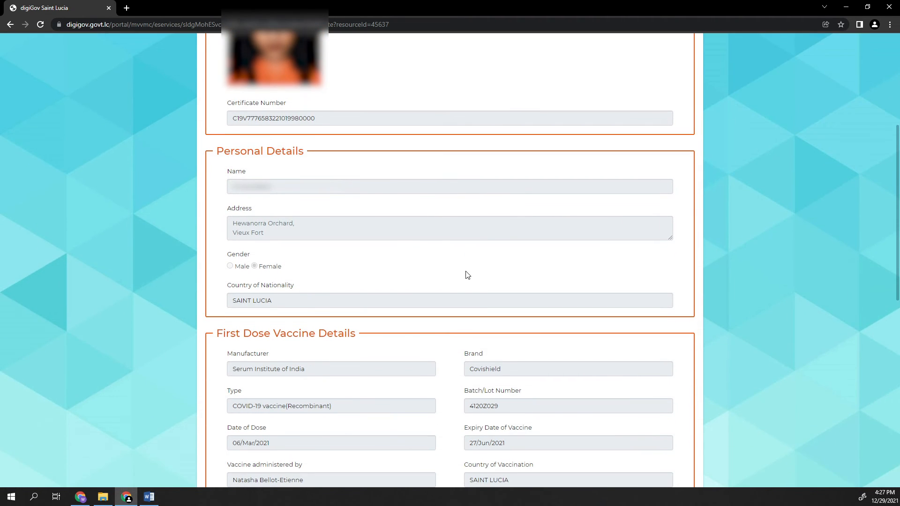
{"action": "scroll", "scroll_direction": "down", "scroll_amount": 3}
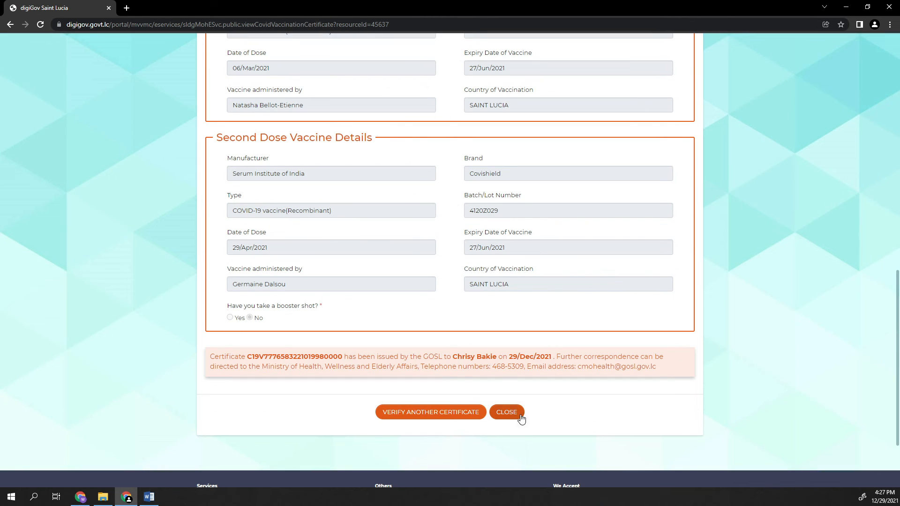
{"action": "left_click", "coordinate": [506, 412]}
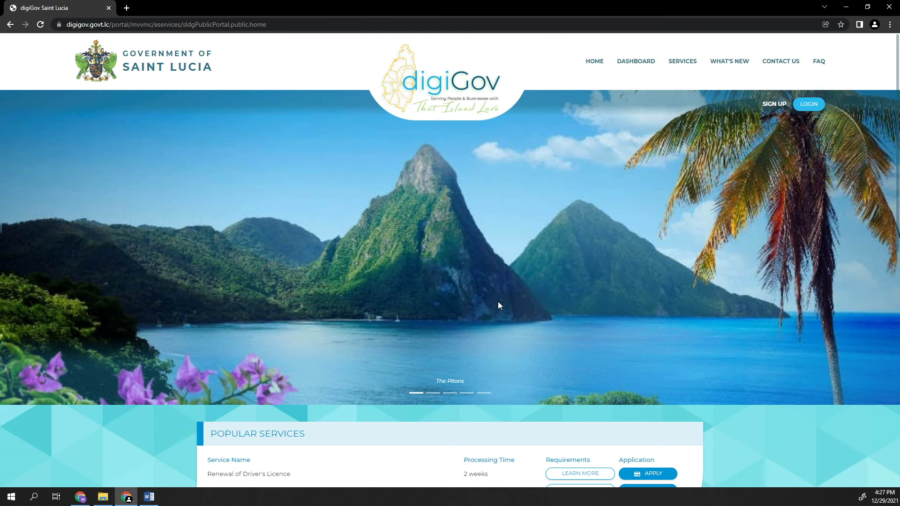
{"action": "mouse_move", "coordinate": [496, 296]}
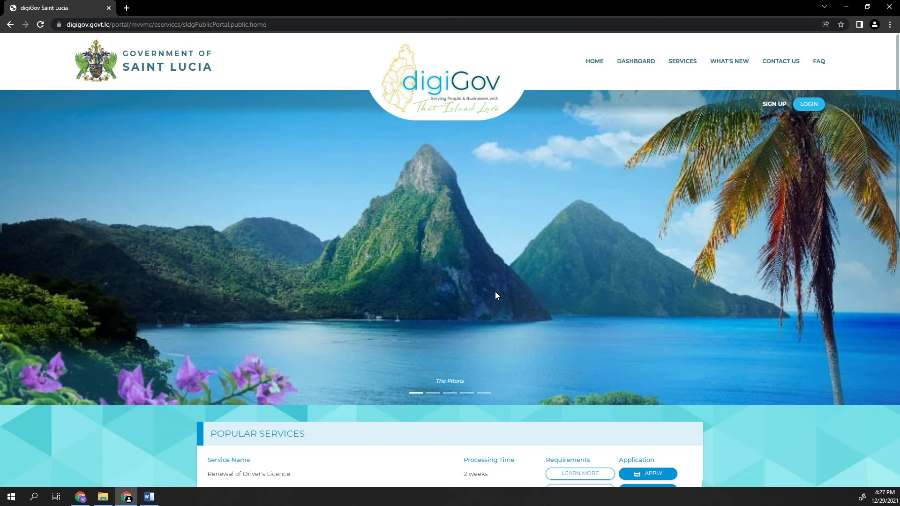